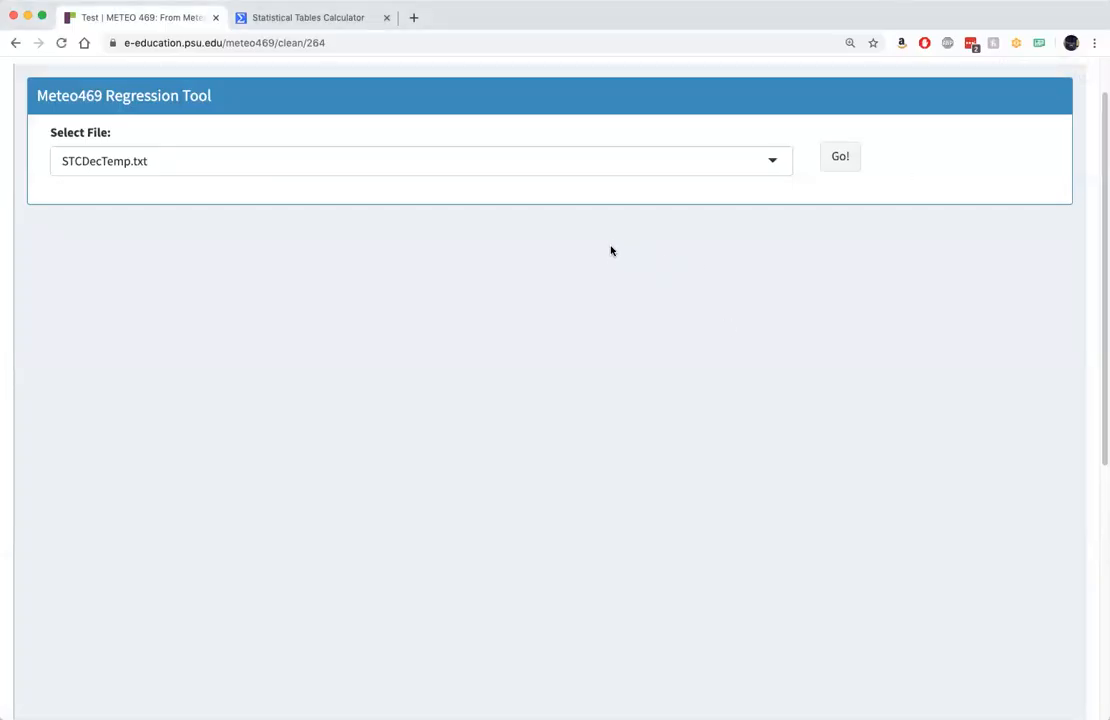
pyautogui.moveTo(219, 185)
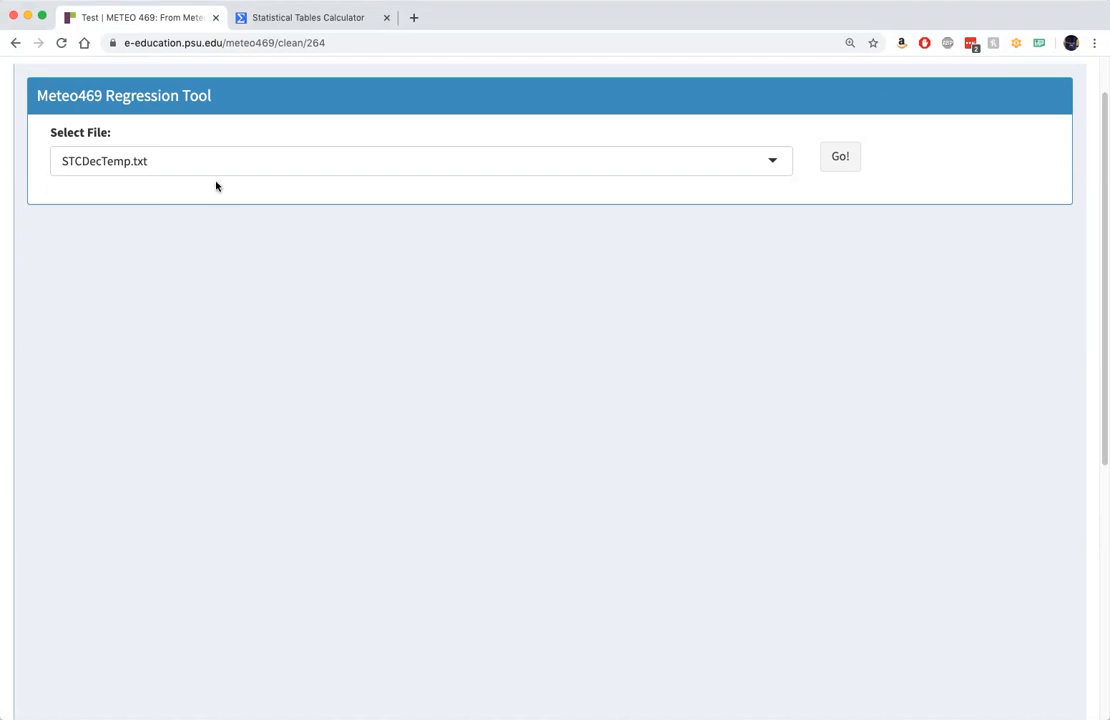
pyautogui.moveTo(284, 204)
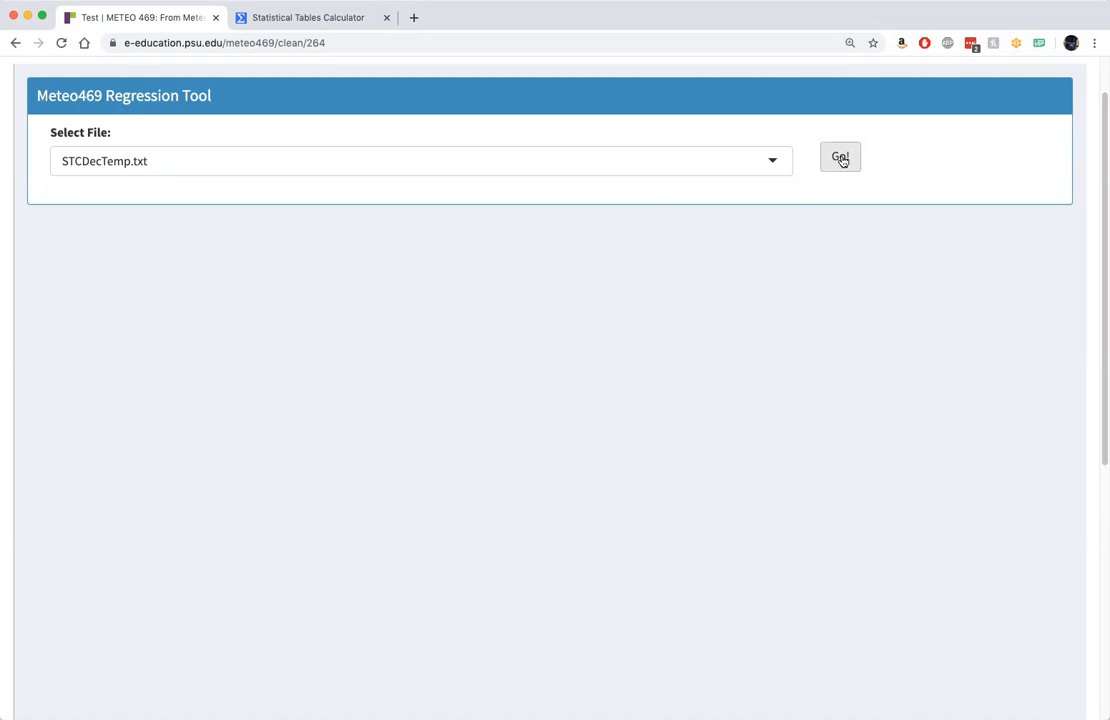
# Load STCDecTemp.txt and draw Plot #1 as a line plot of temperature versus year
pyautogui.click(840, 157)
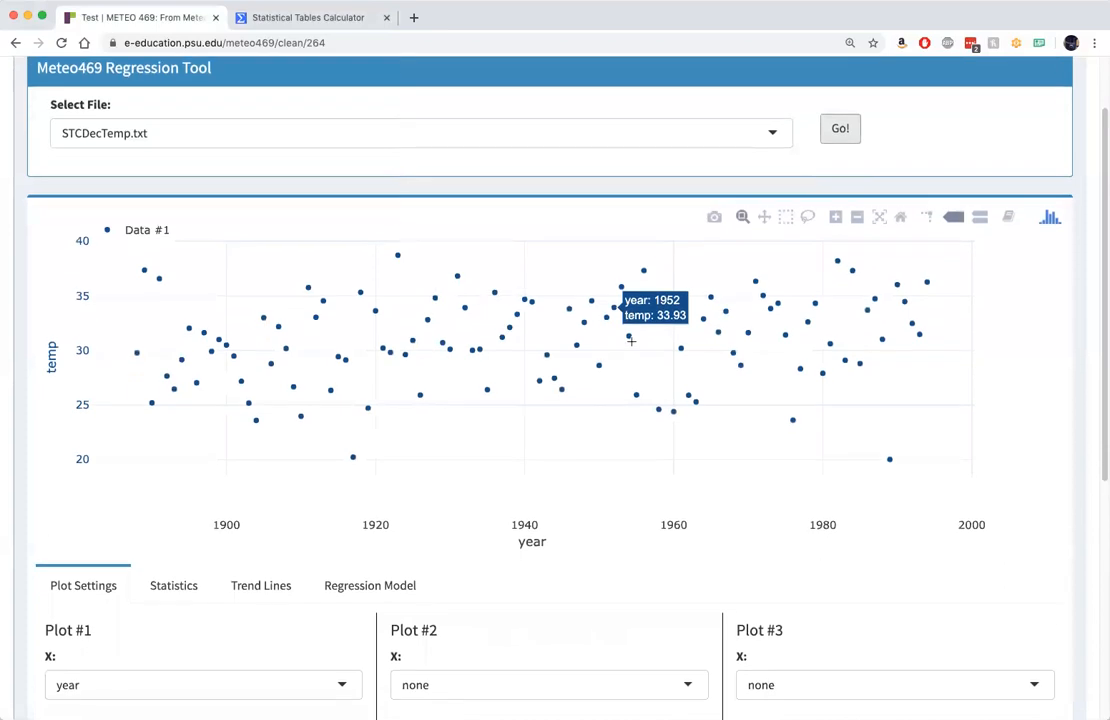
pyautogui.scroll(-3)
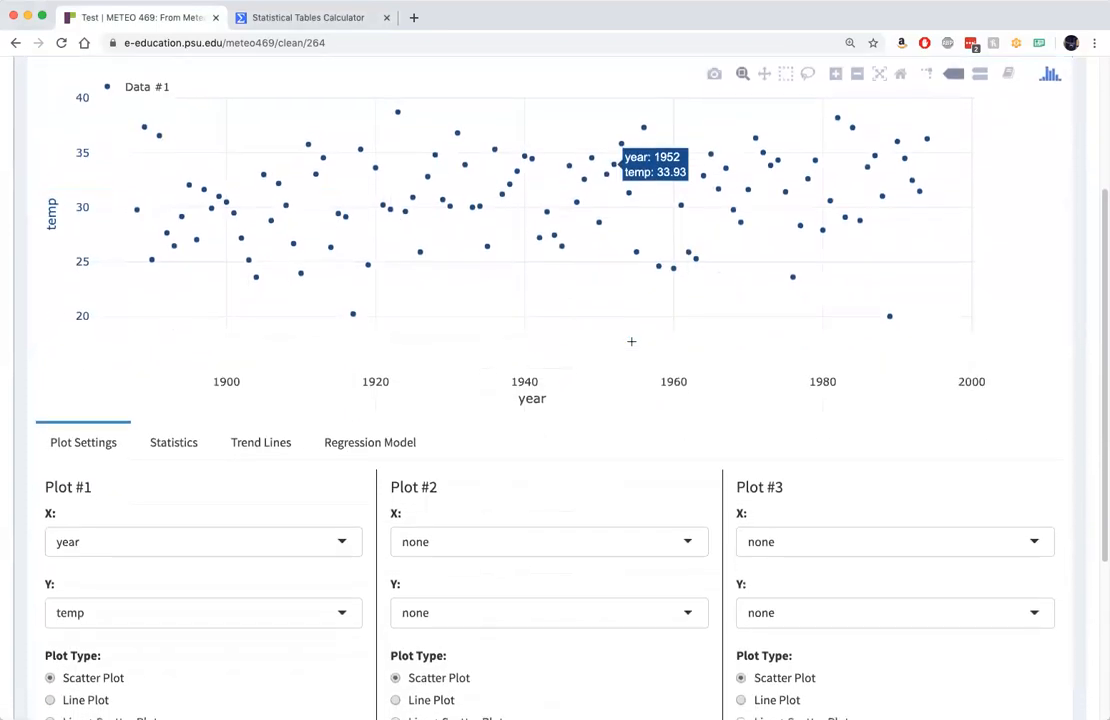
pyautogui.scroll(-3)
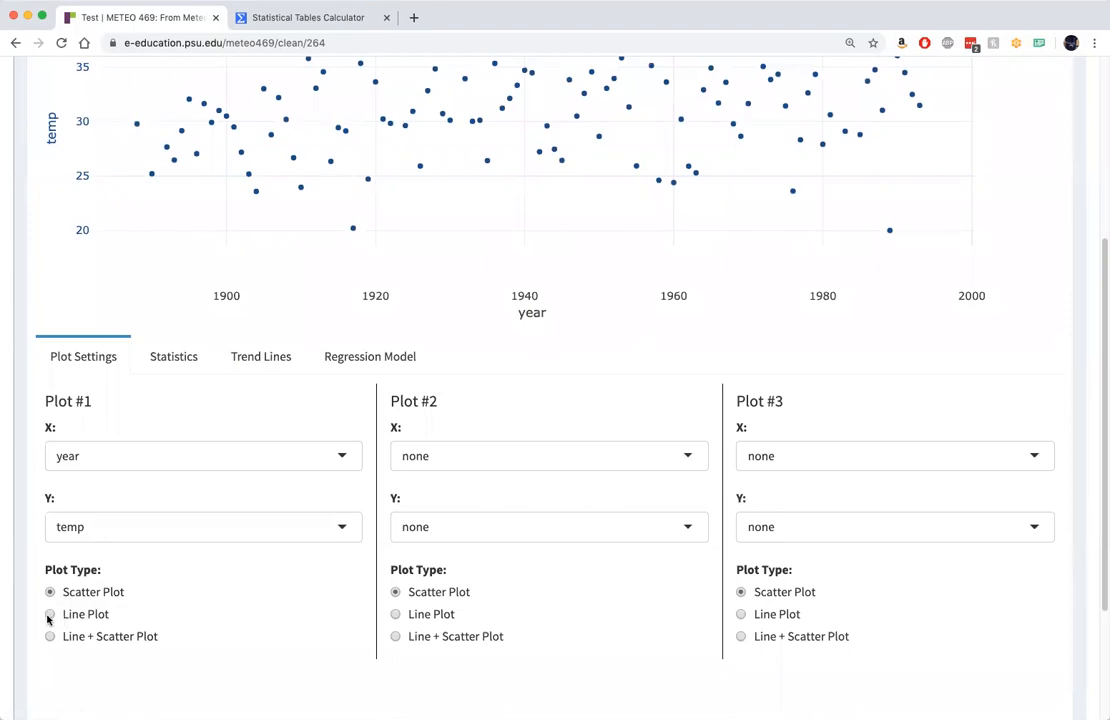
pyautogui.click(50, 614)
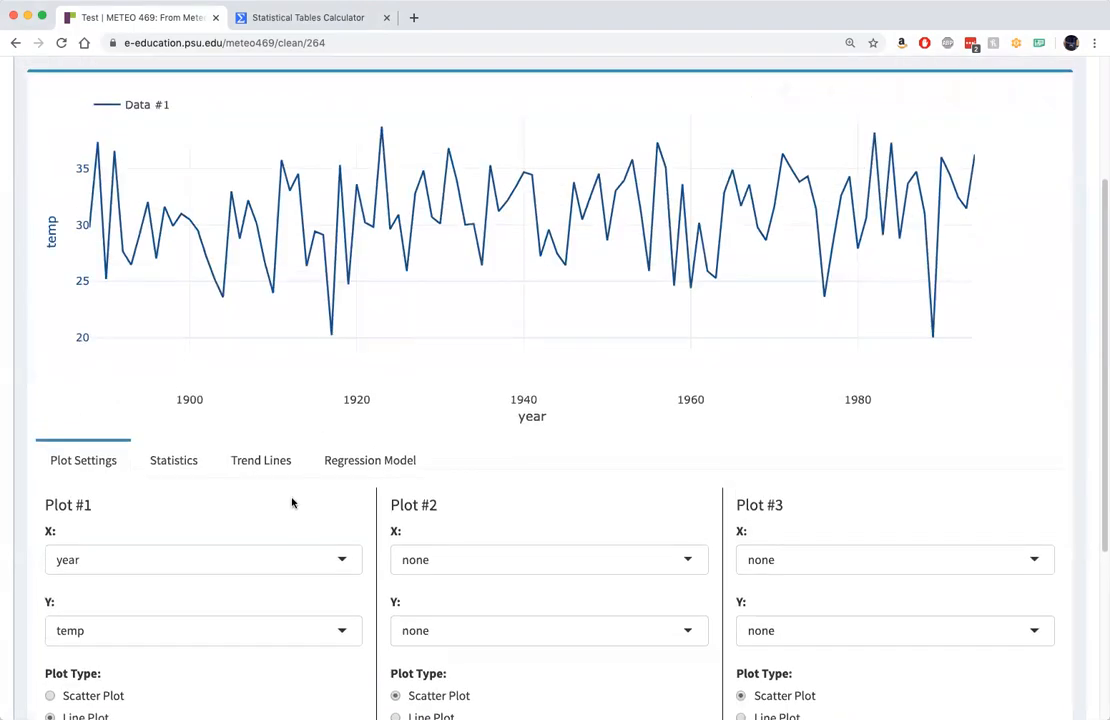
# Show Plot #1 Y-value statistics: mean 30.94, median 31.02, standard deviation 3.95
pyautogui.click(173, 460)
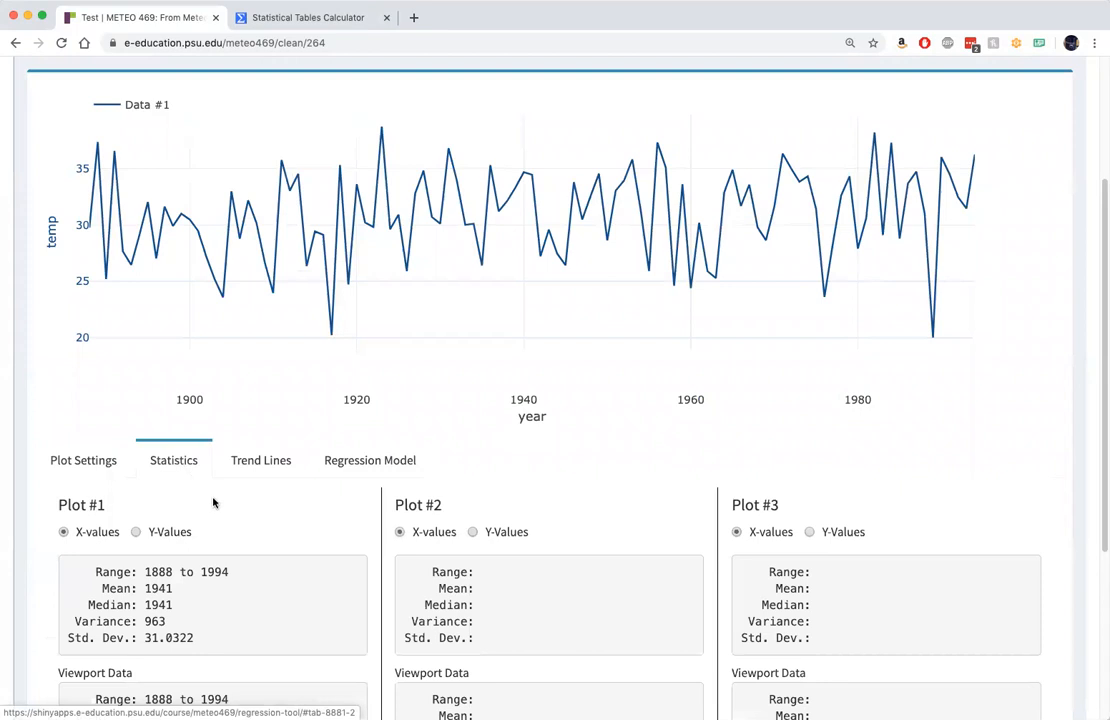
pyautogui.scroll(-3)
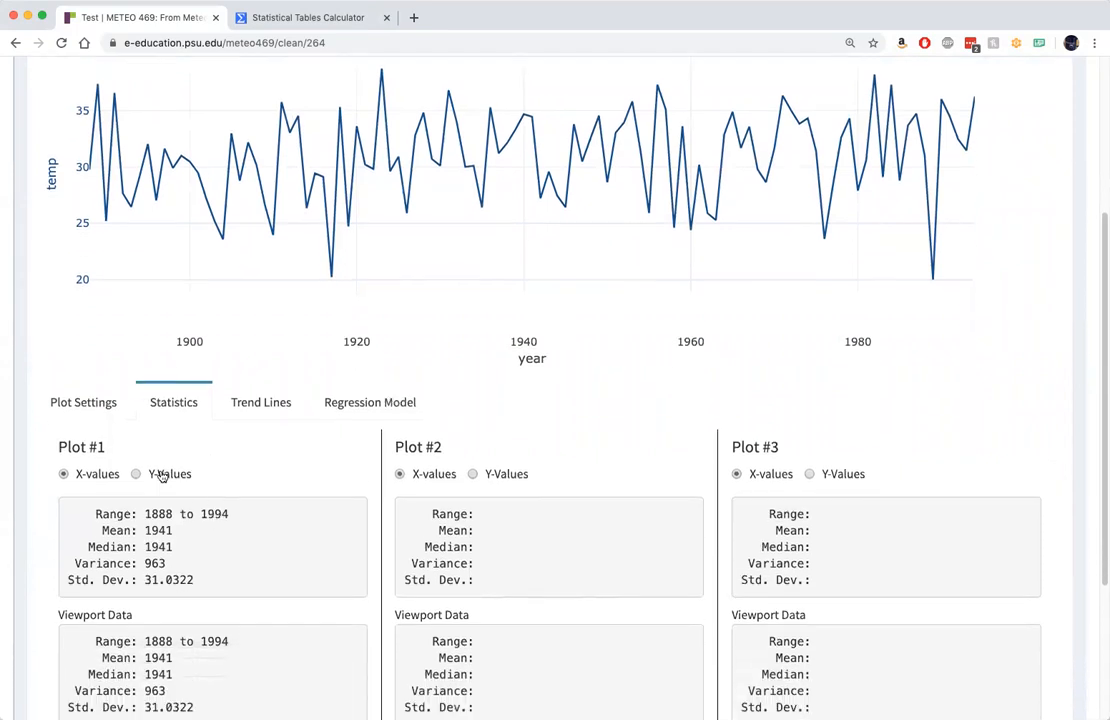
pyautogui.click(135, 473)
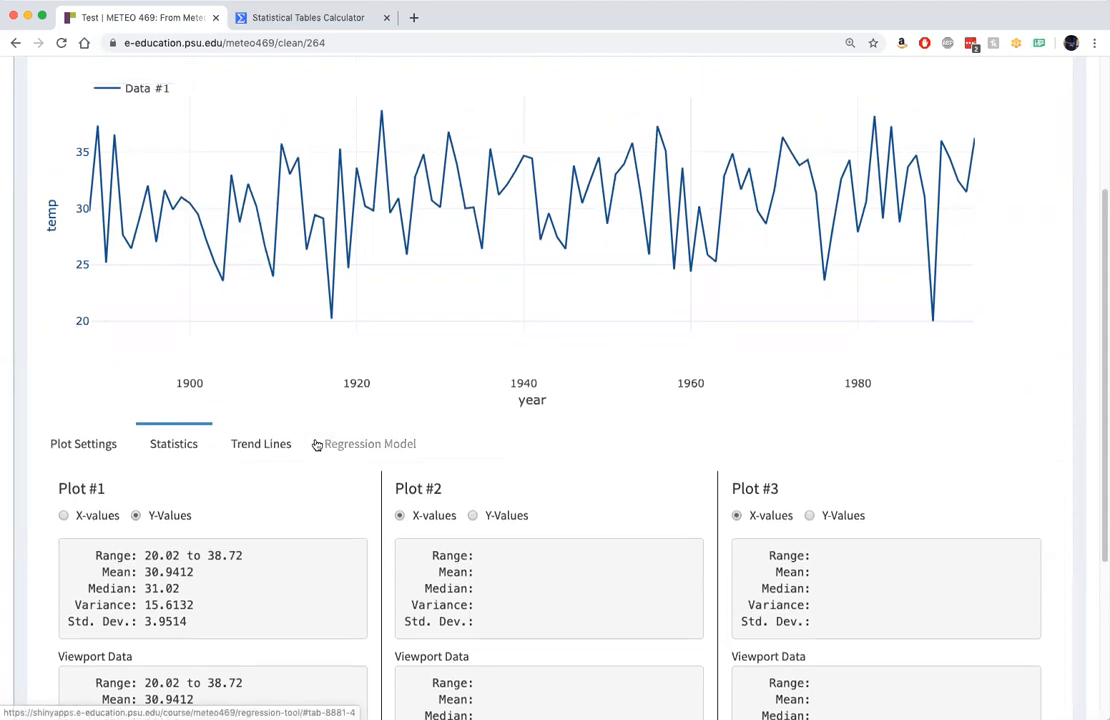
pyautogui.scroll(-3)
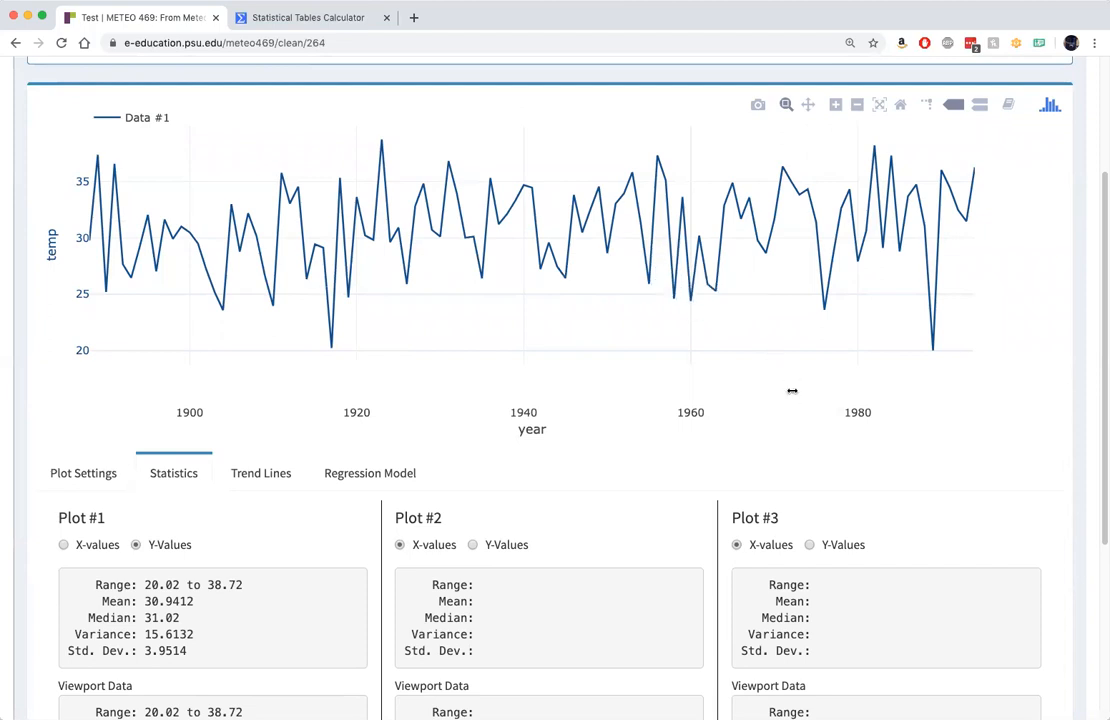
pyautogui.moveTo(757, 451)
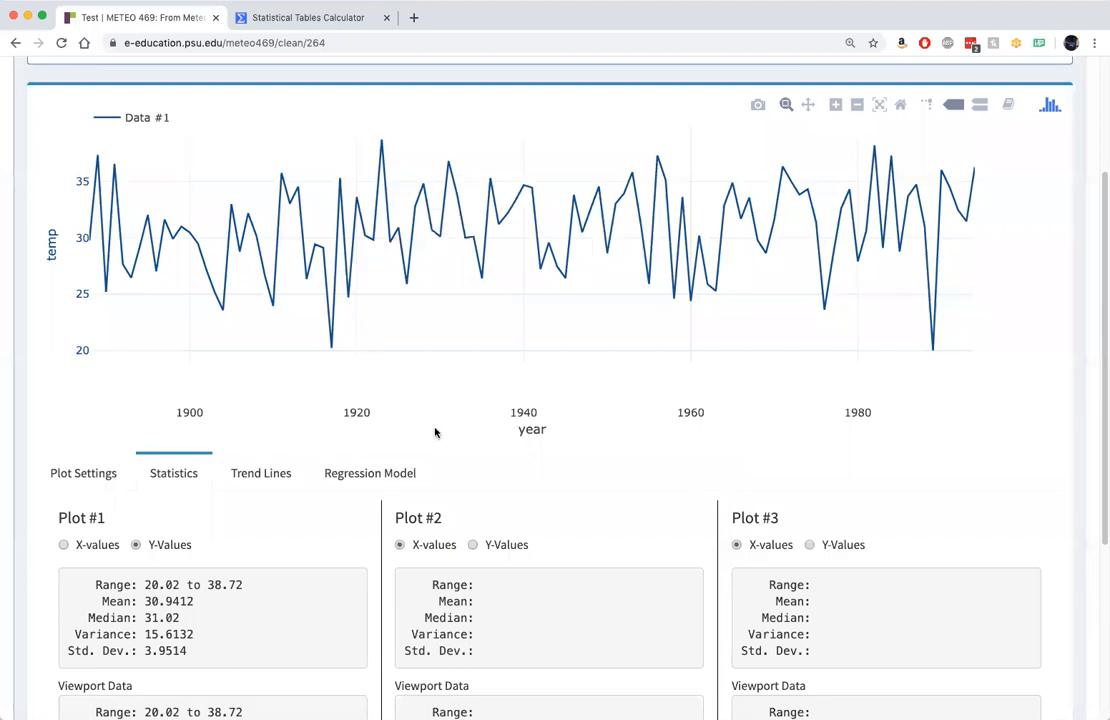
pyautogui.scroll(-3)
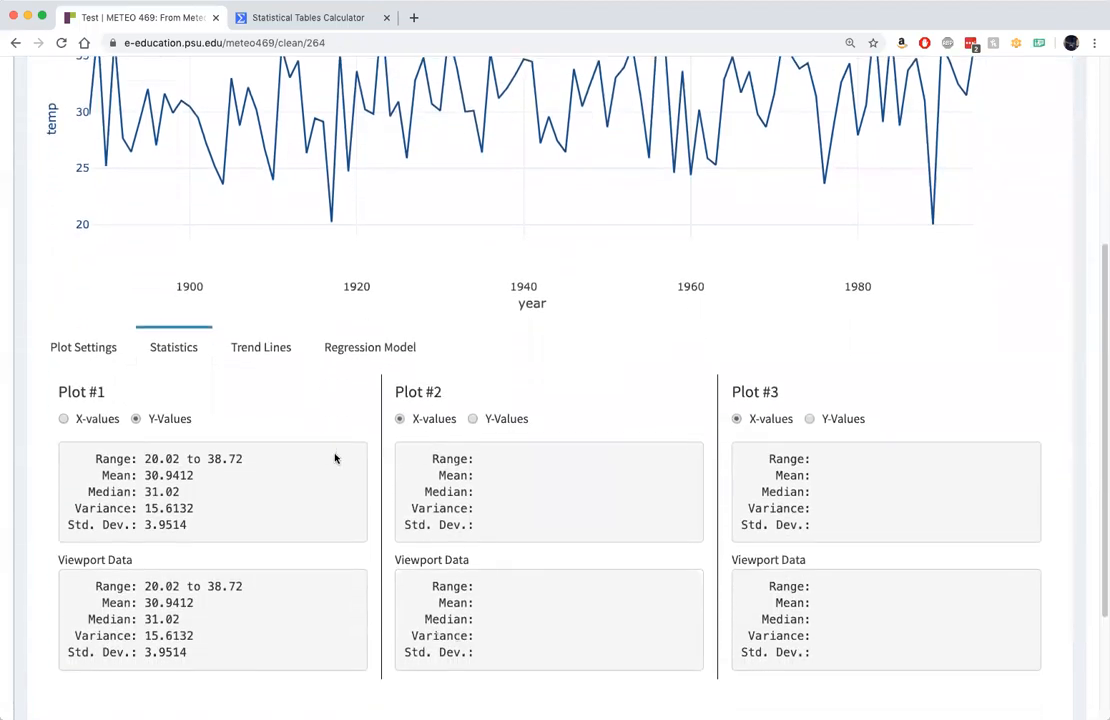
pyautogui.click(261, 347)
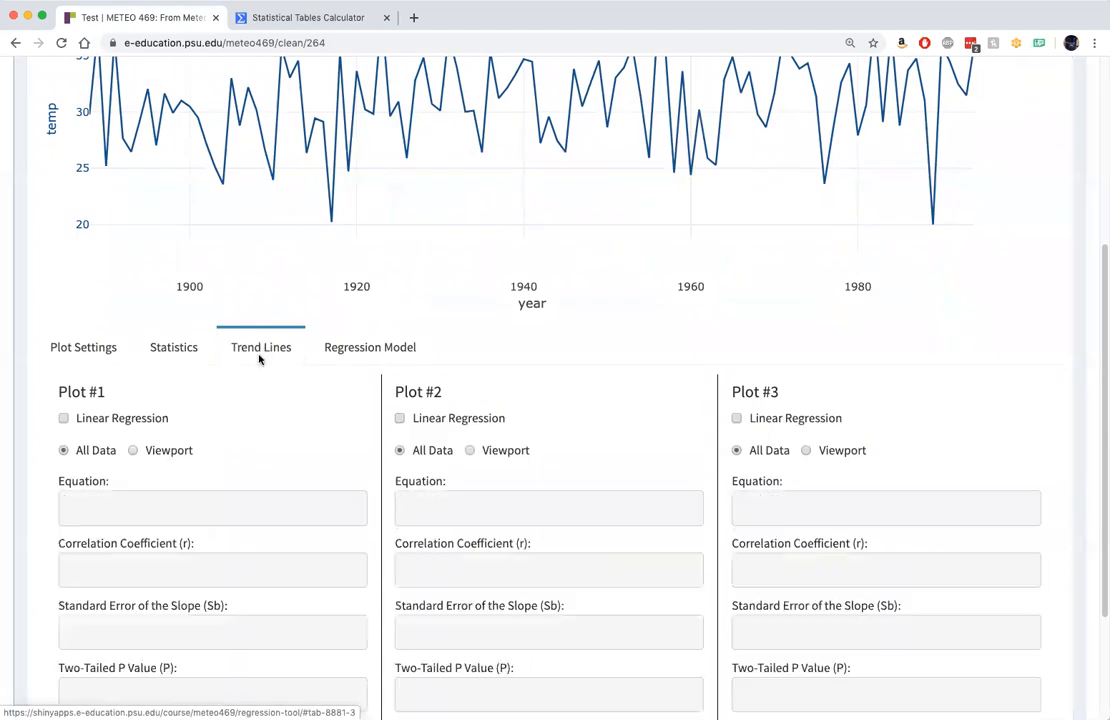
pyautogui.scroll(-3)
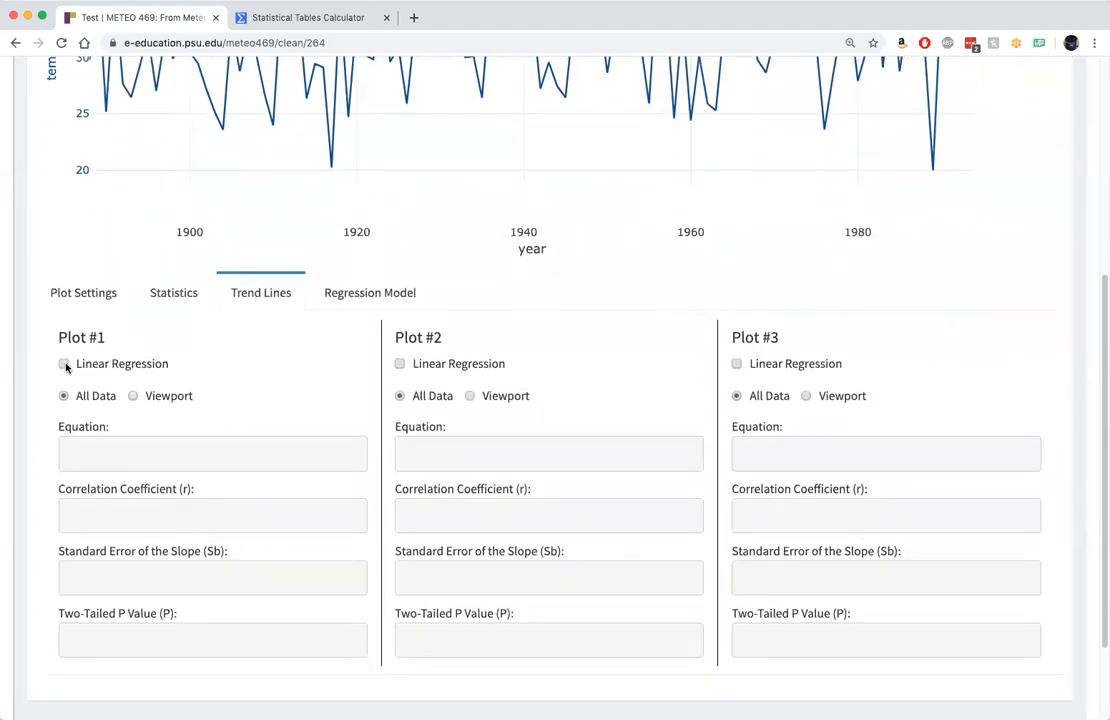
pyautogui.click(64, 363)
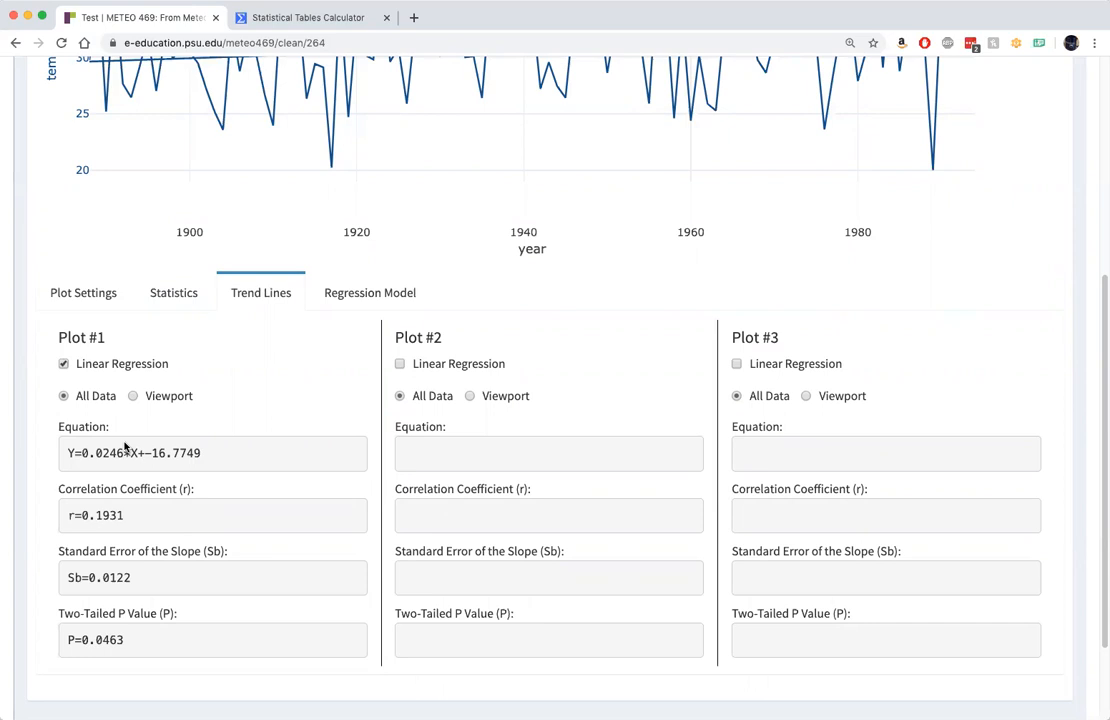
pyautogui.moveTo(154, 438)
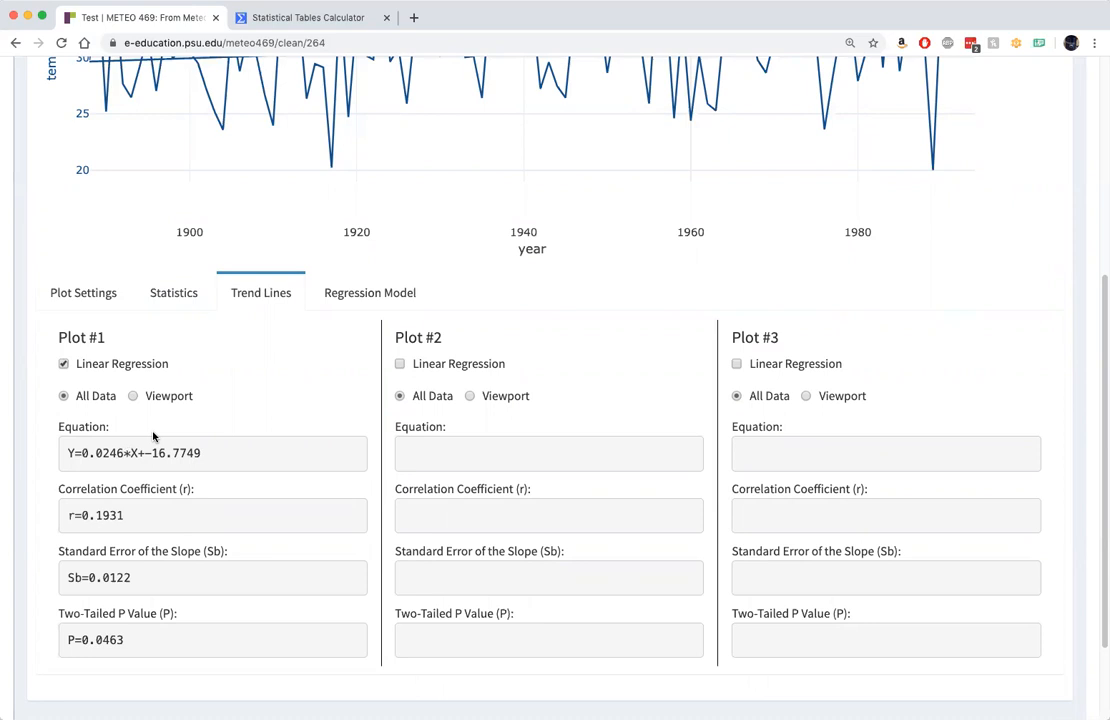
pyautogui.scroll(-3)
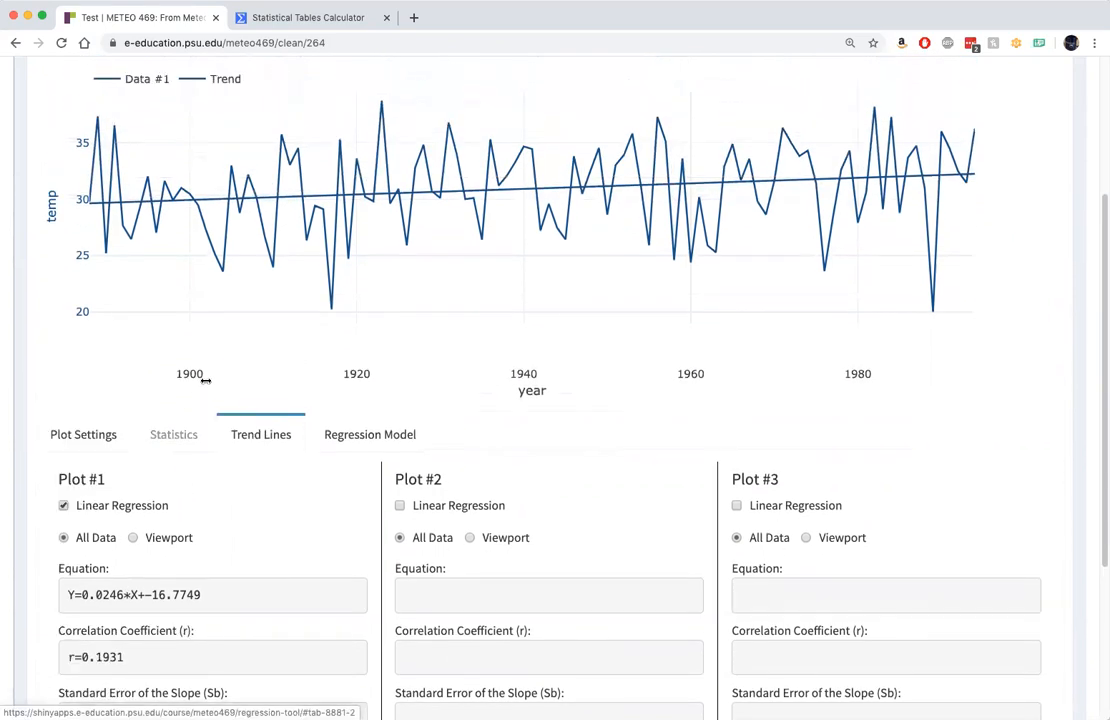
pyautogui.scroll(-3)
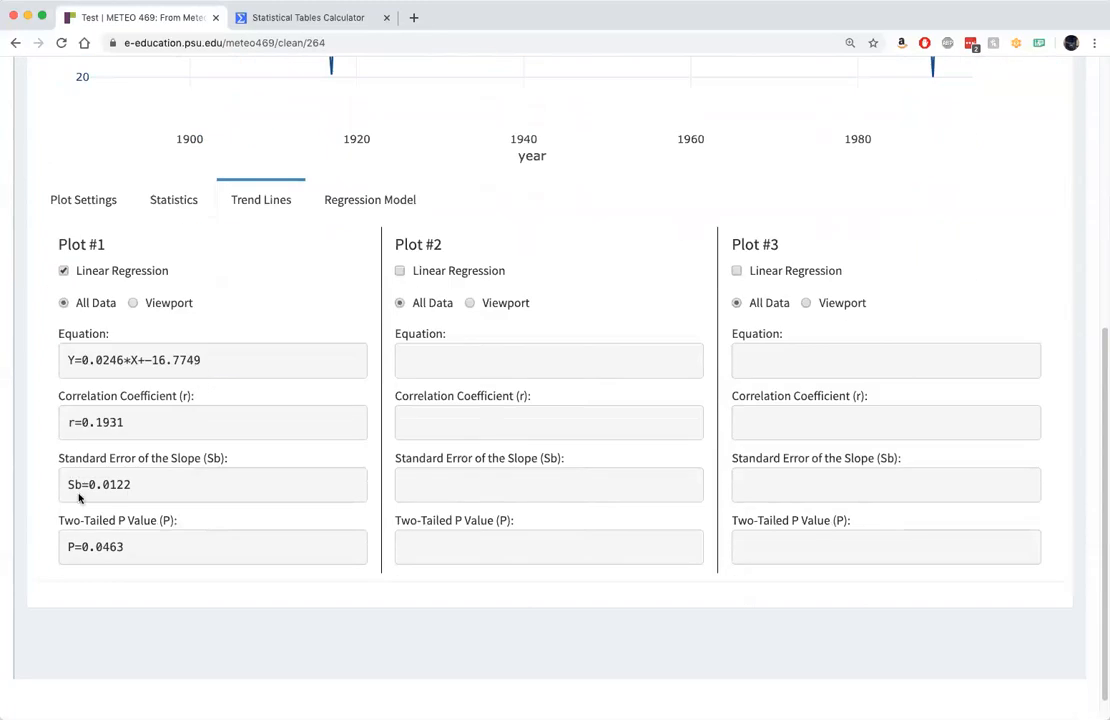
pyautogui.moveTo(108, 540)
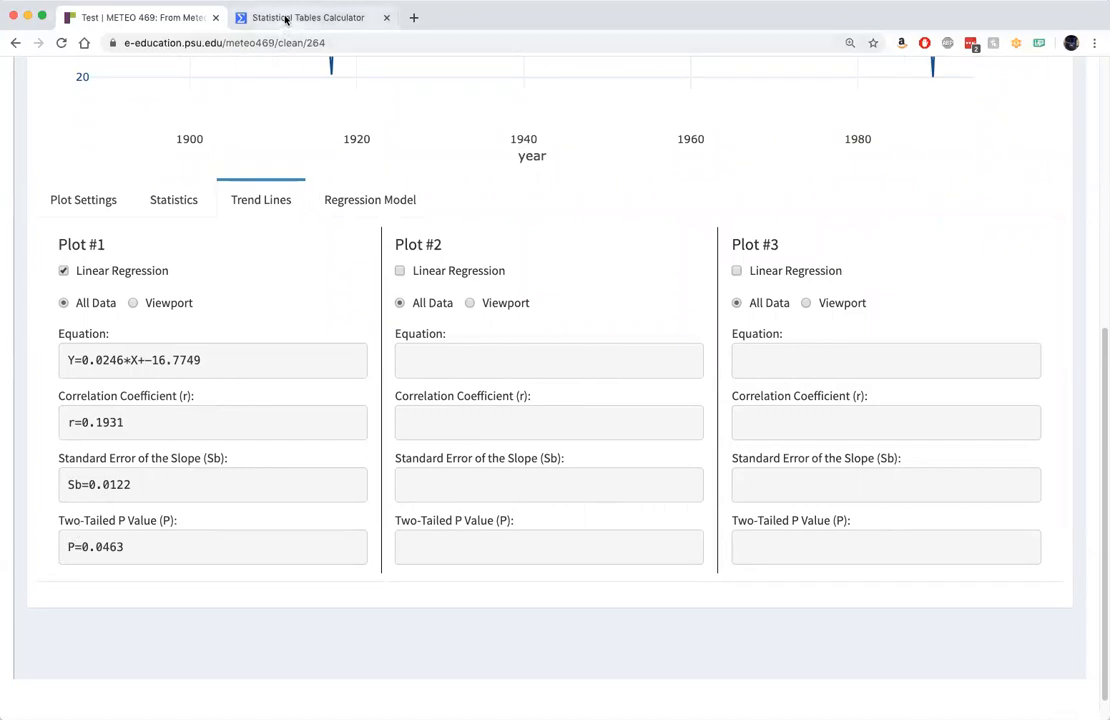
# Compute significance for N=107, r=0.193: t 2.02, df 105, two-tailed P 0.0464
pyautogui.click(304, 17)
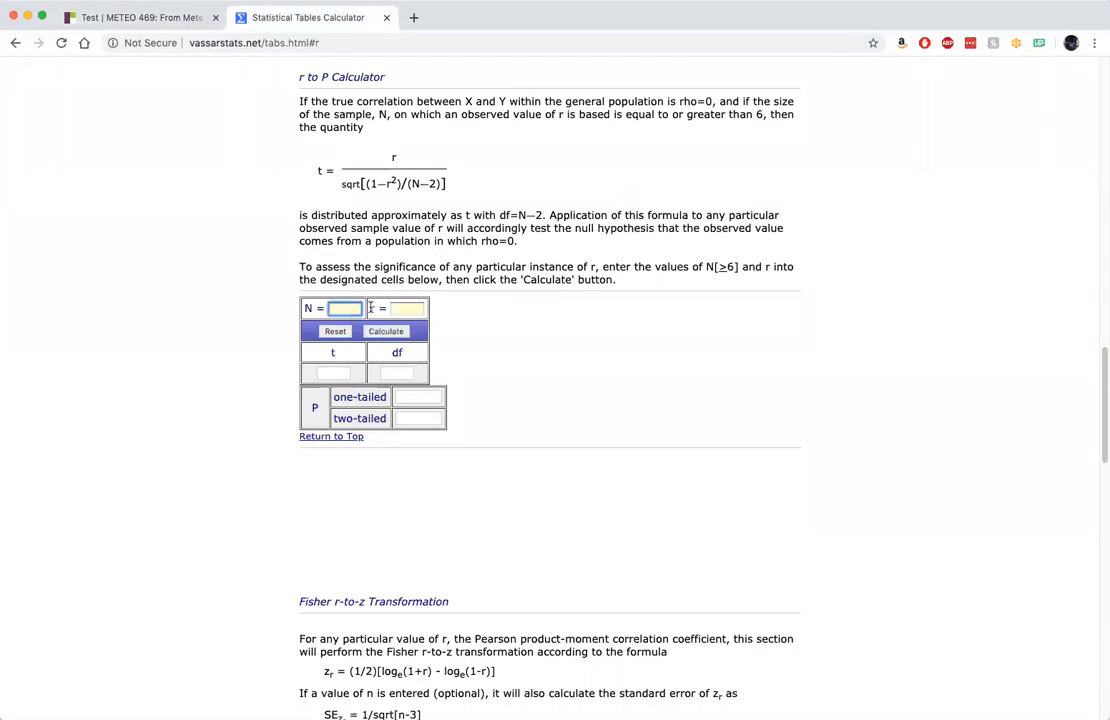
pyautogui.write('107')
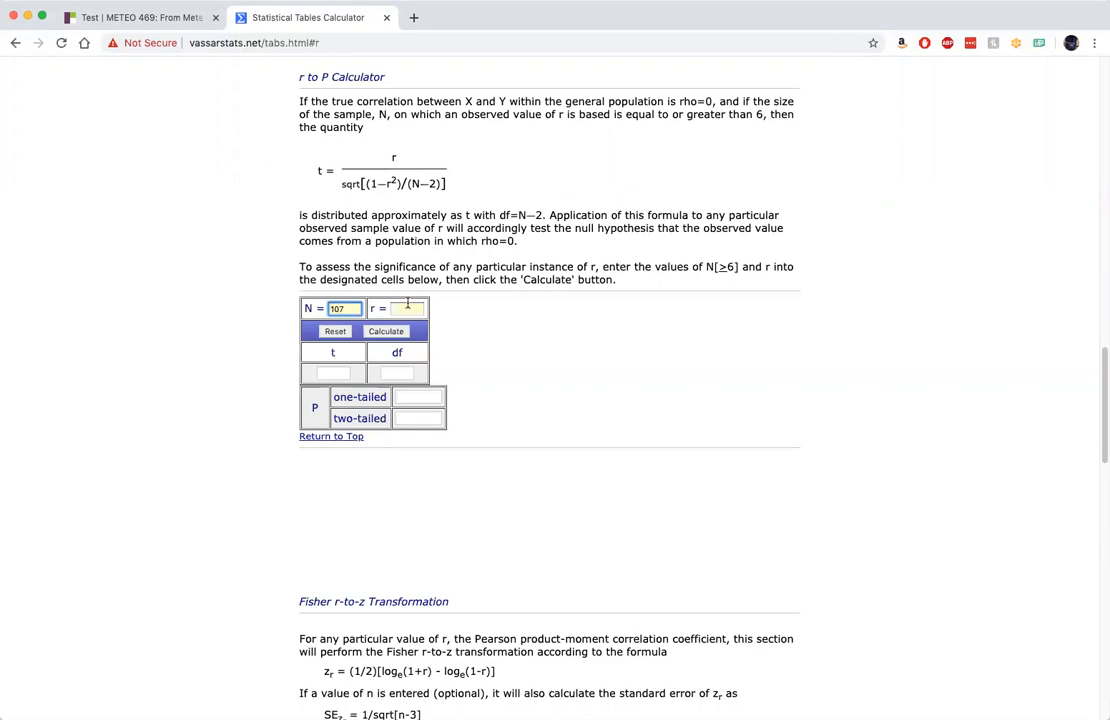
pyautogui.click(407, 308)
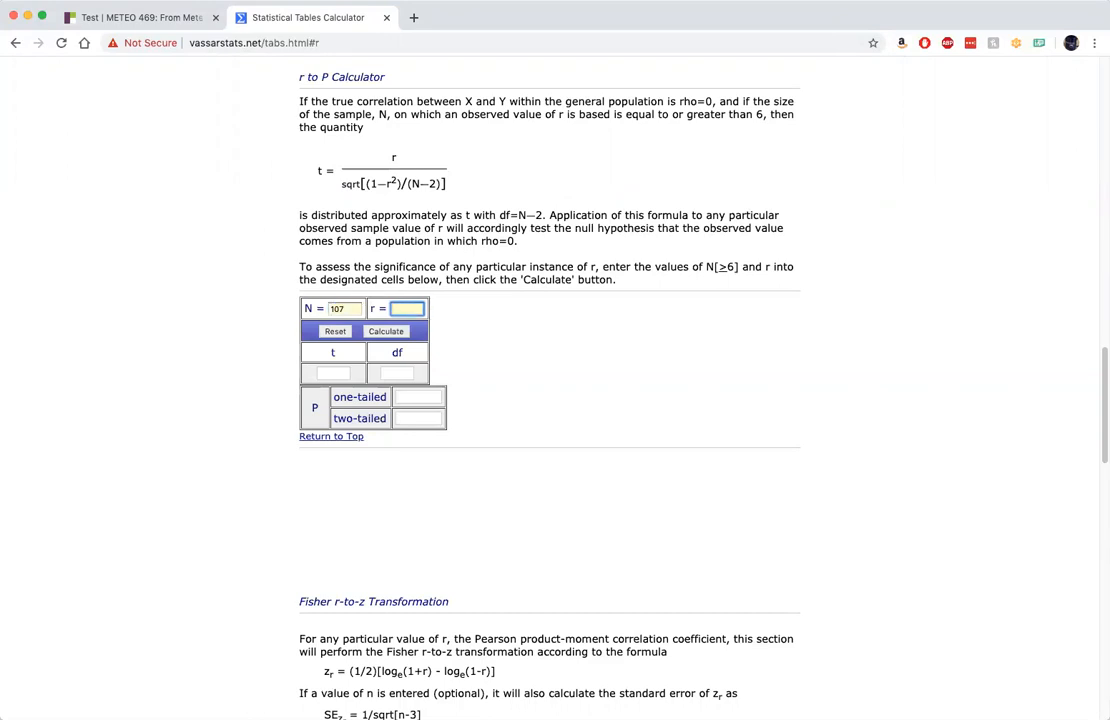
pyautogui.write('0.193')
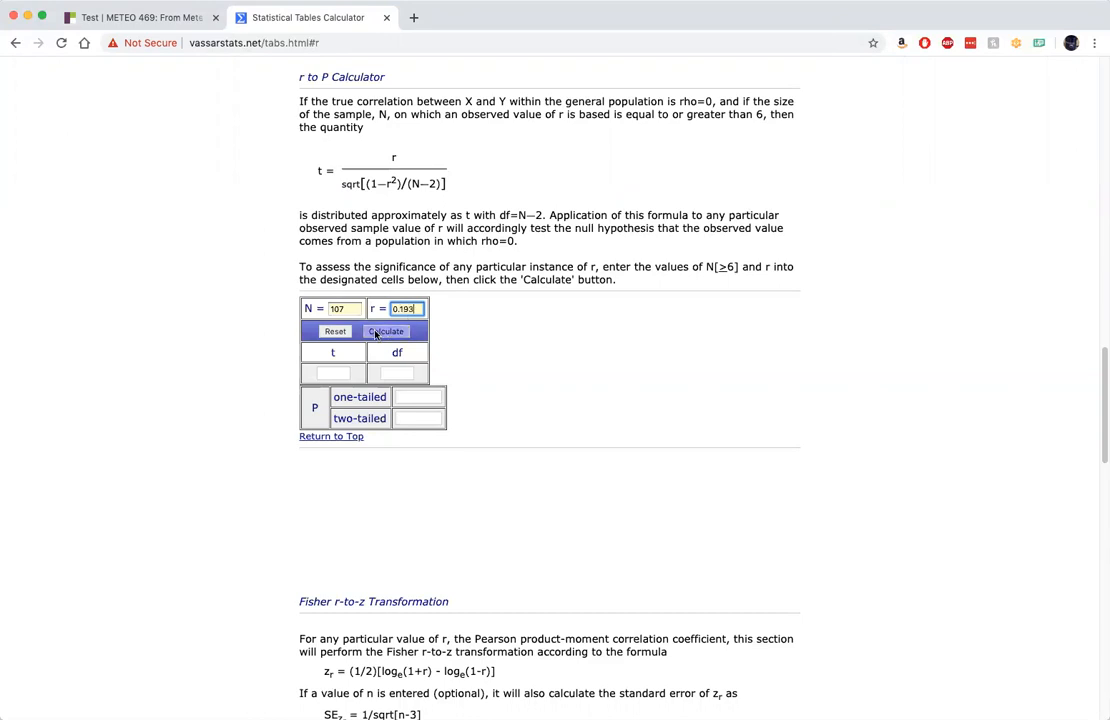
pyautogui.click(386, 331)
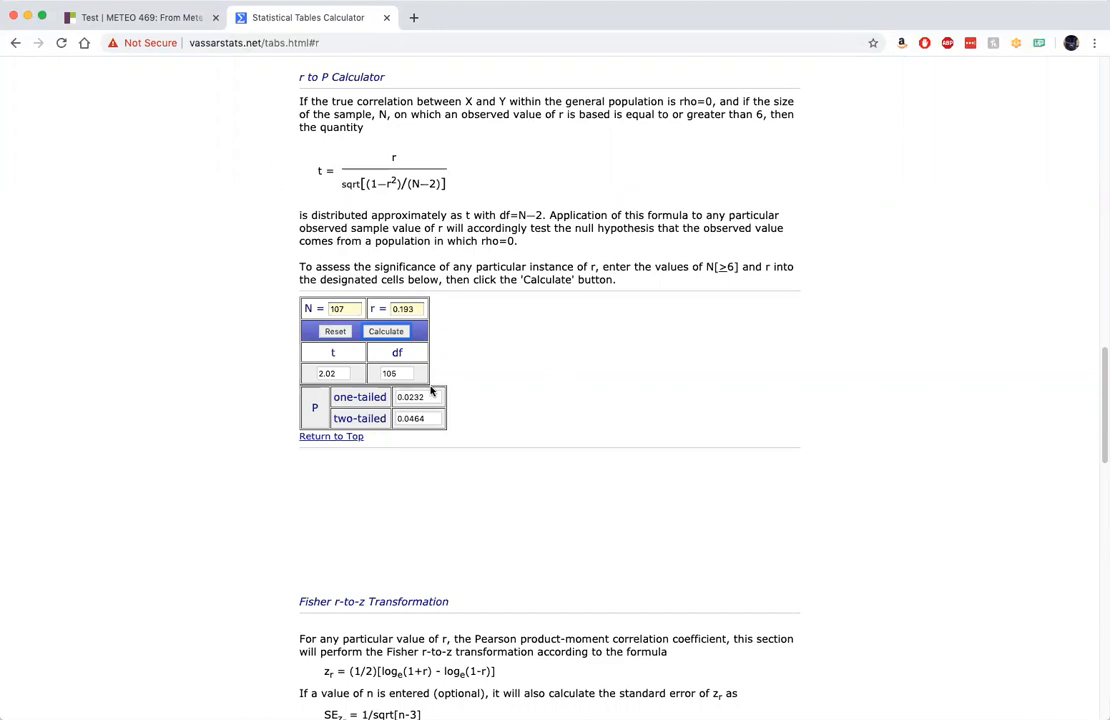
pyautogui.moveTo(354, 383)
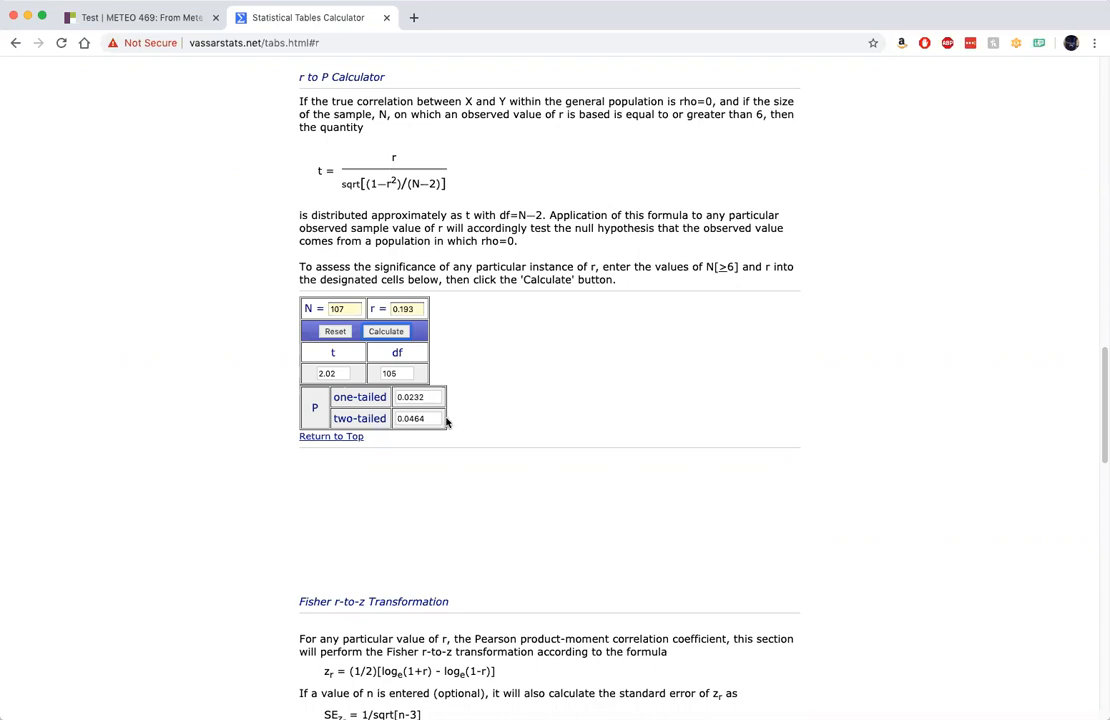
pyautogui.scroll(-3)
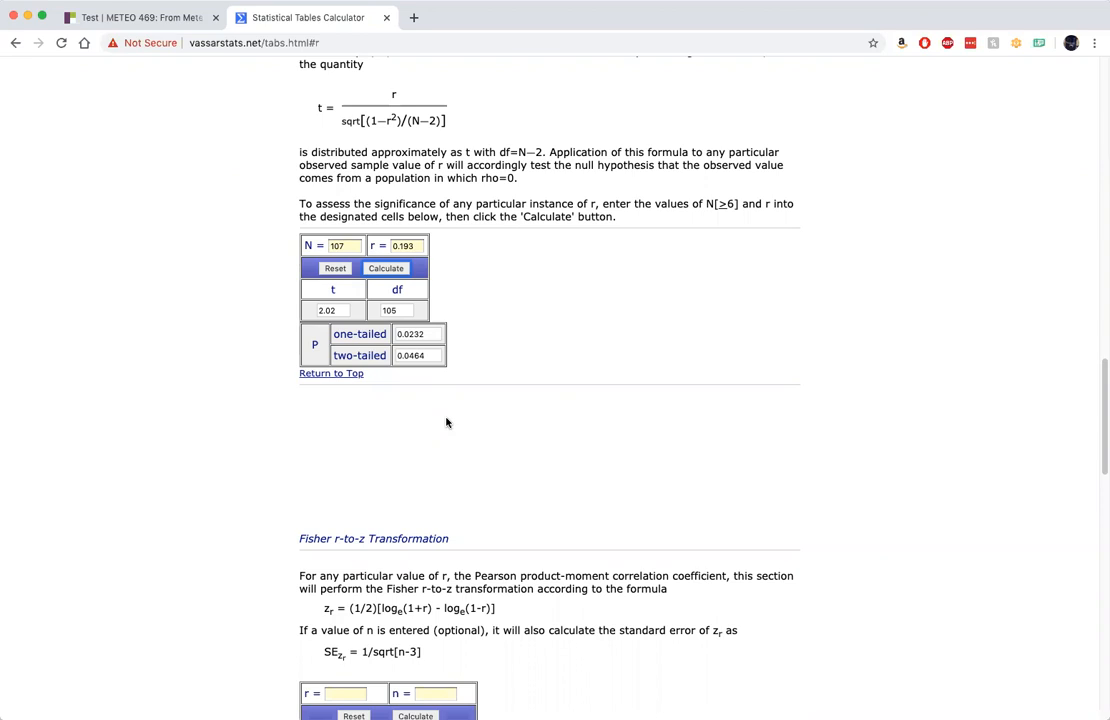
pyautogui.moveTo(439, 387)
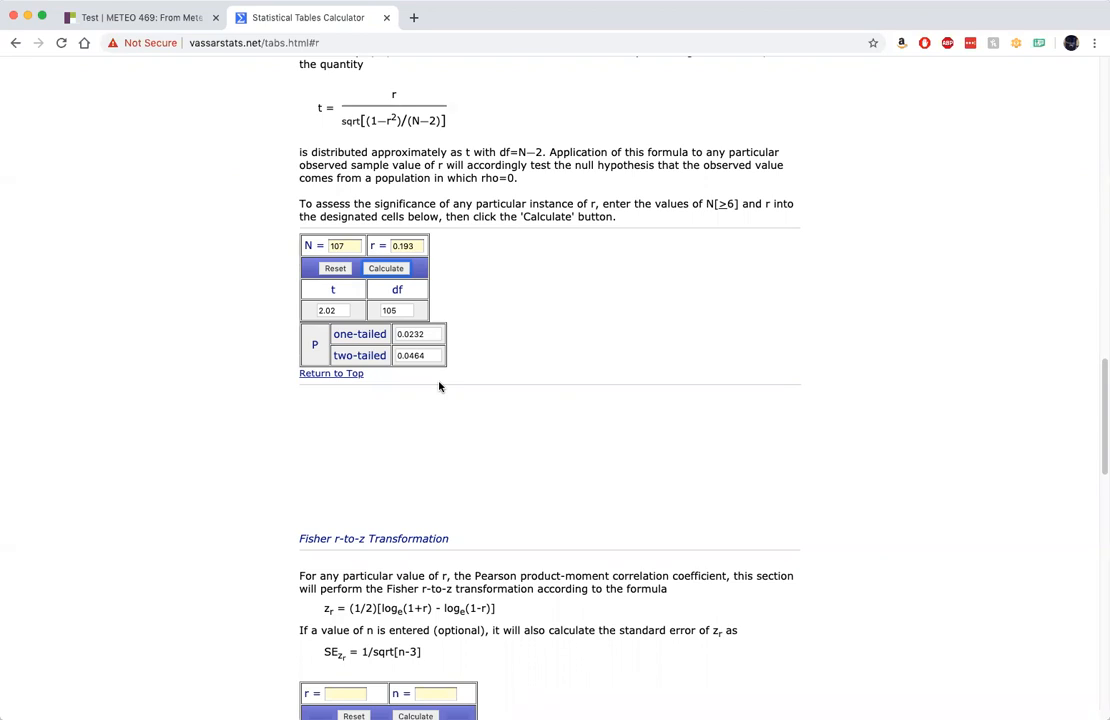
pyautogui.moveTo(399, 394)
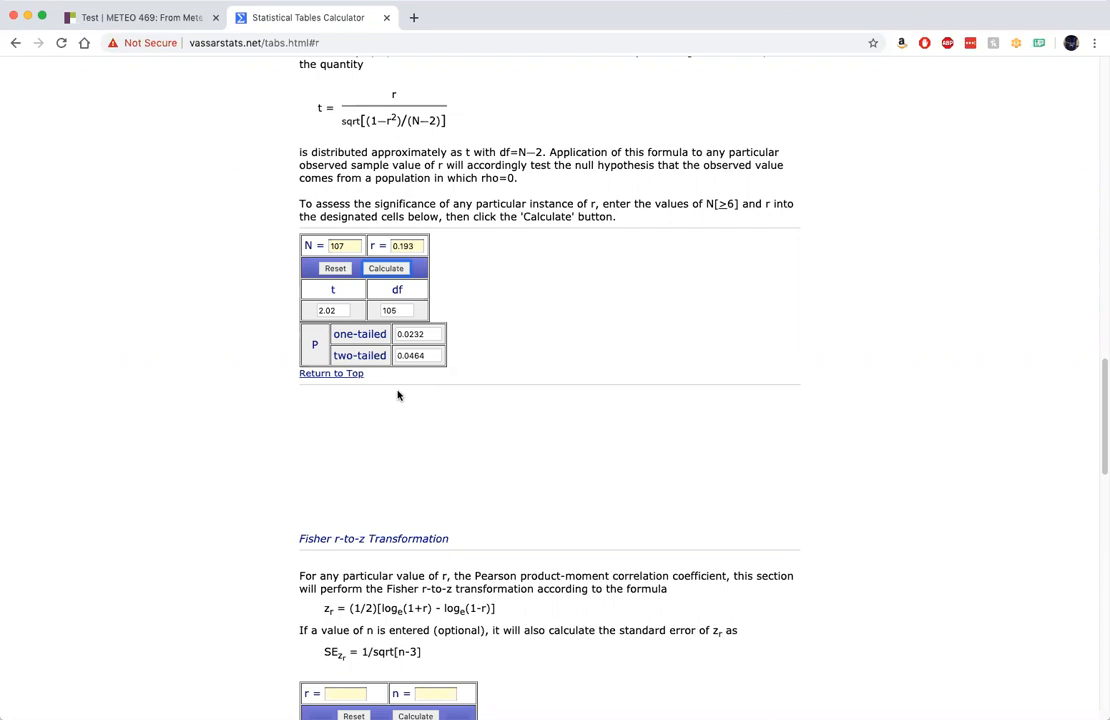
pyautogui.moveTo(290, 340)
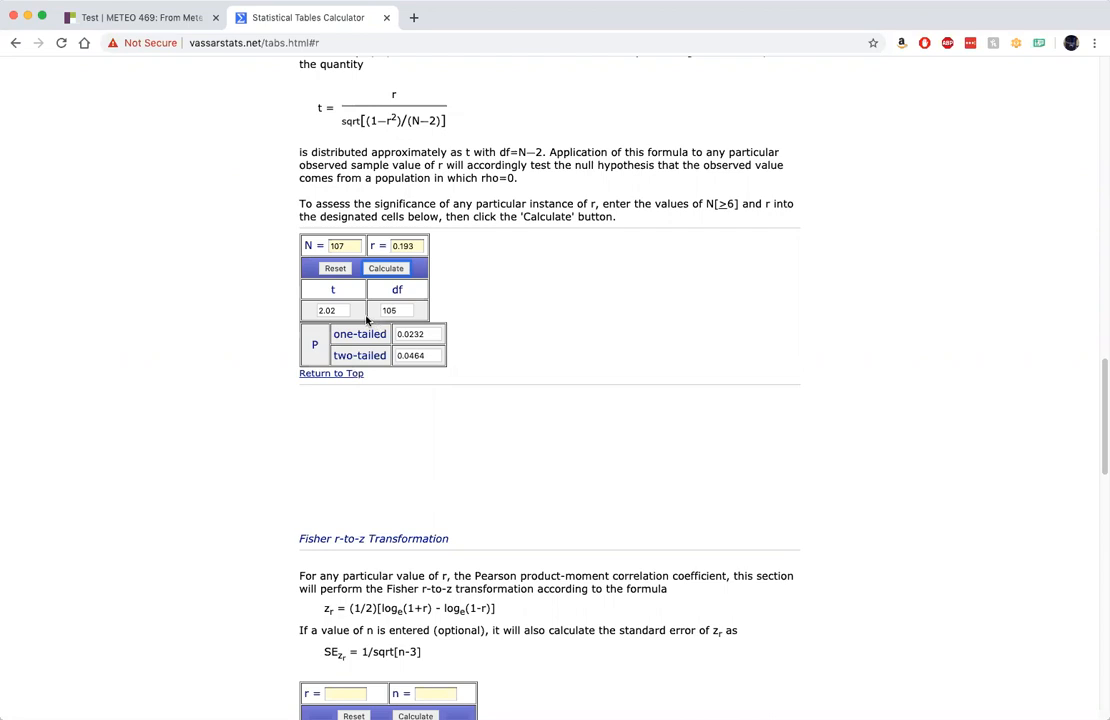
pyautogui.moveTo(405, 302)
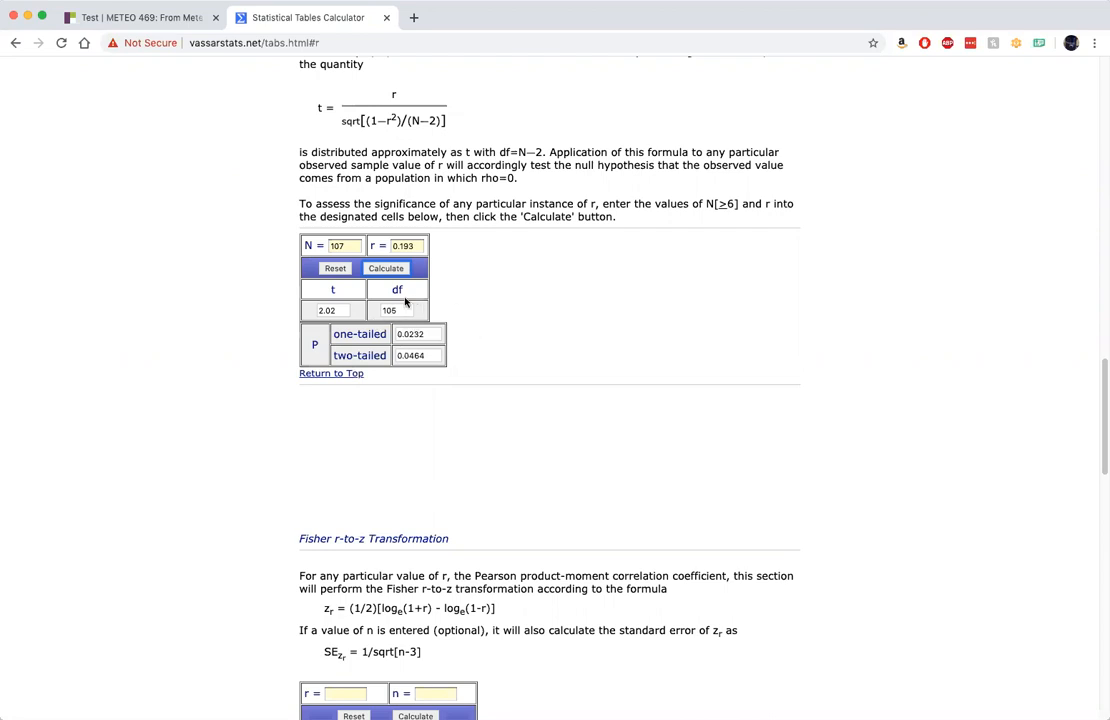
pyautogui.moveTo(424, 290)
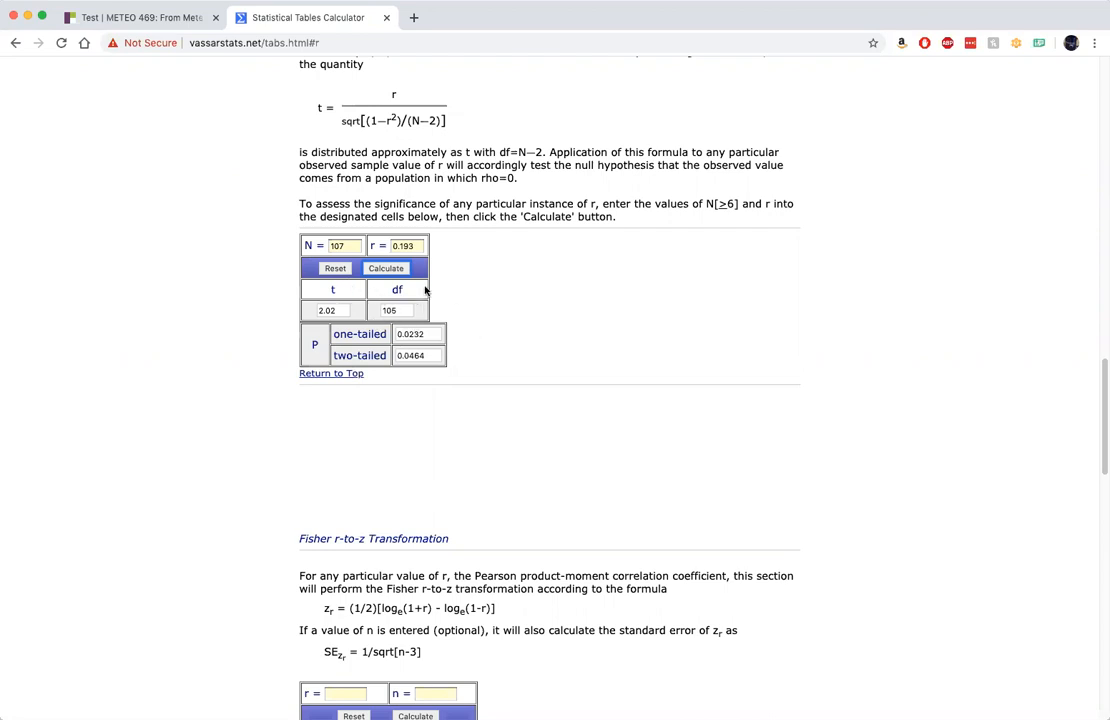
# Return to the METEO 469 tab showing trend line two-tailed P=0.0463
pyautogui.click(140, 17)
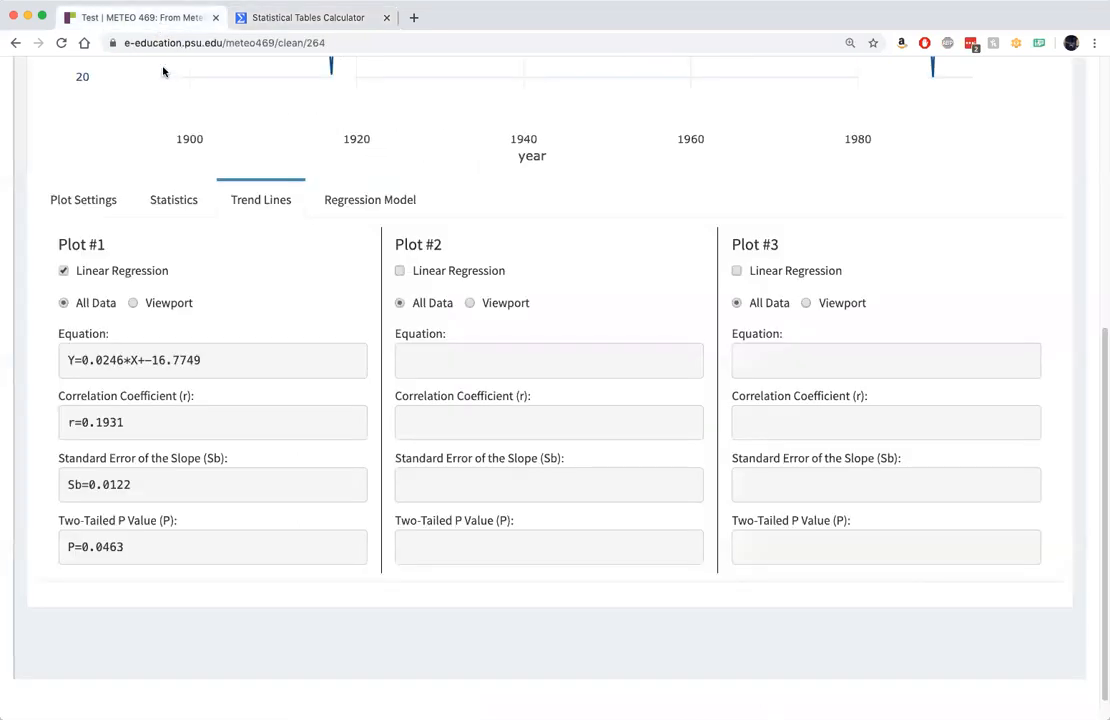
pyautogui.moveTo(158, 497)
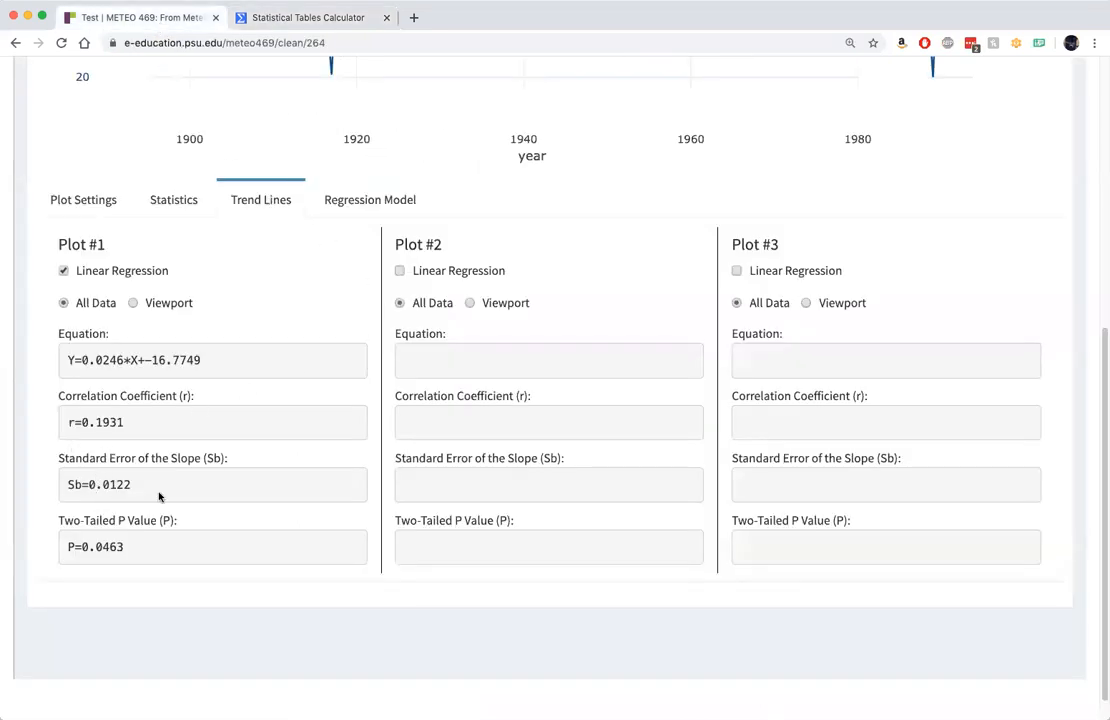
pyautogui.moveTo(141, 456)
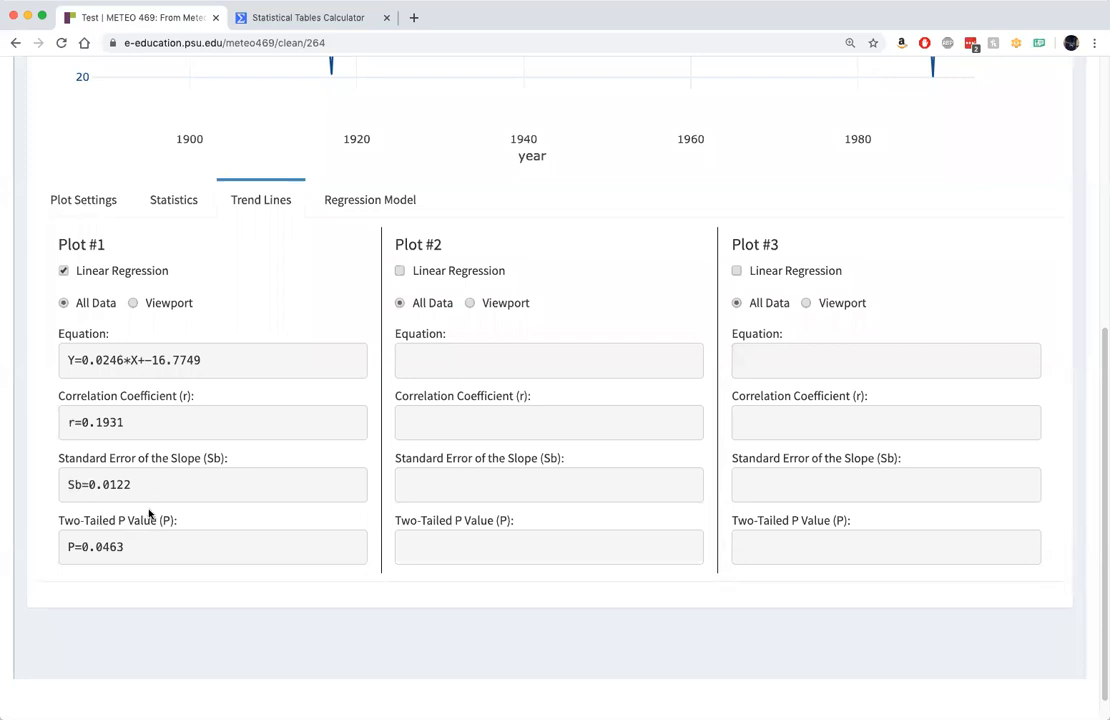
pyautogui.moveTo(820, 138)
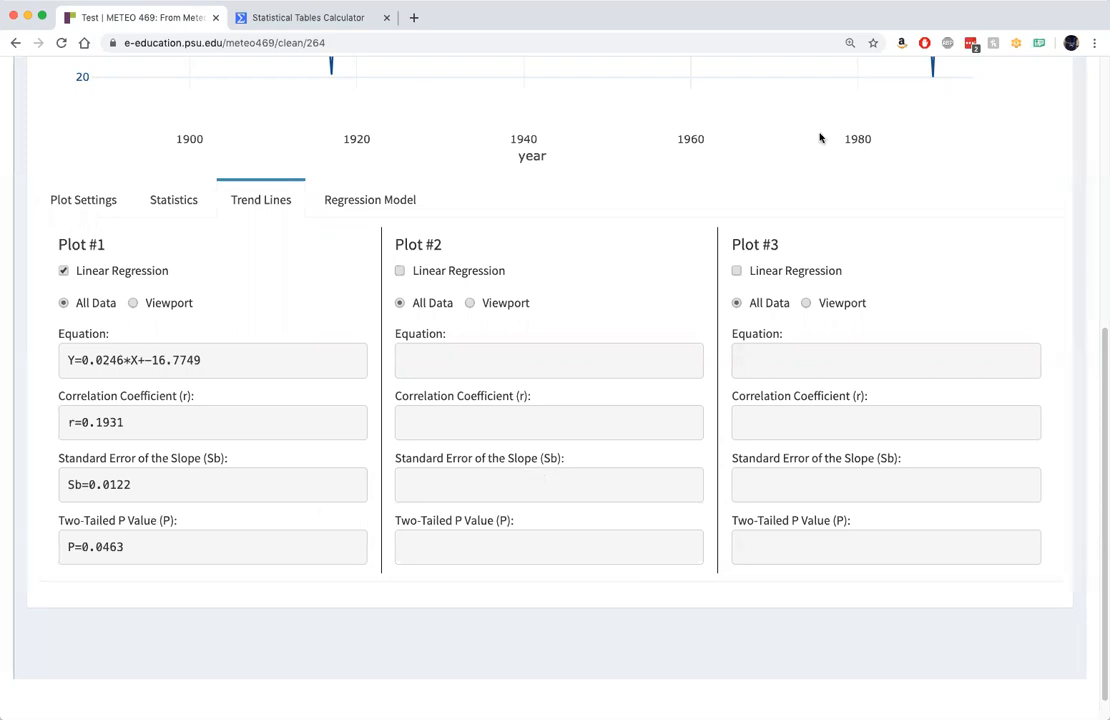